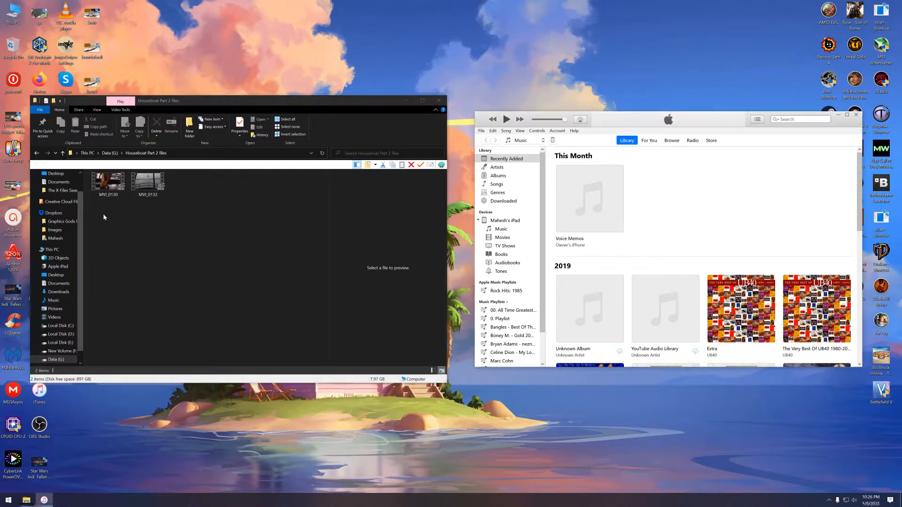
{"action": "mouse_move", "coordinate": [97, 168]}
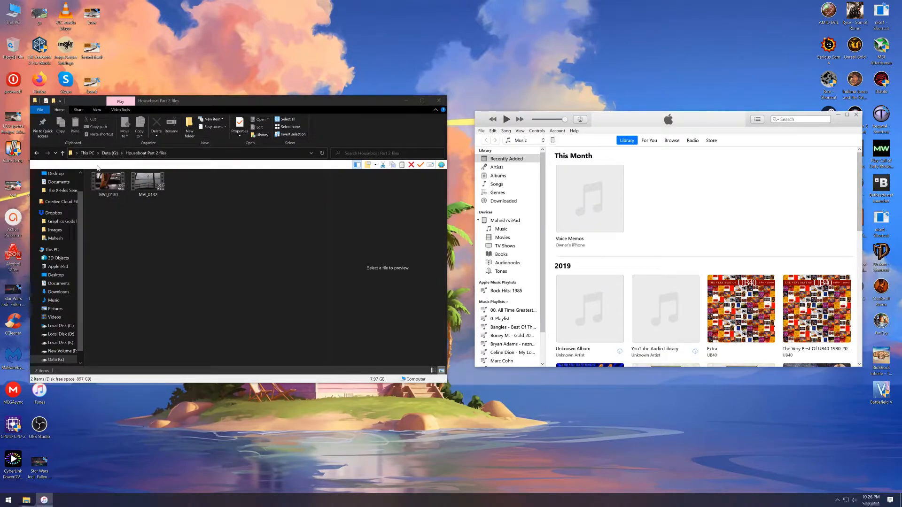
Reopen the Houseboat Part 2 files folder, then browse LumaFusion's shared documents in File Sharing
{"action": "left_click", "coordinate": [62, 153]}
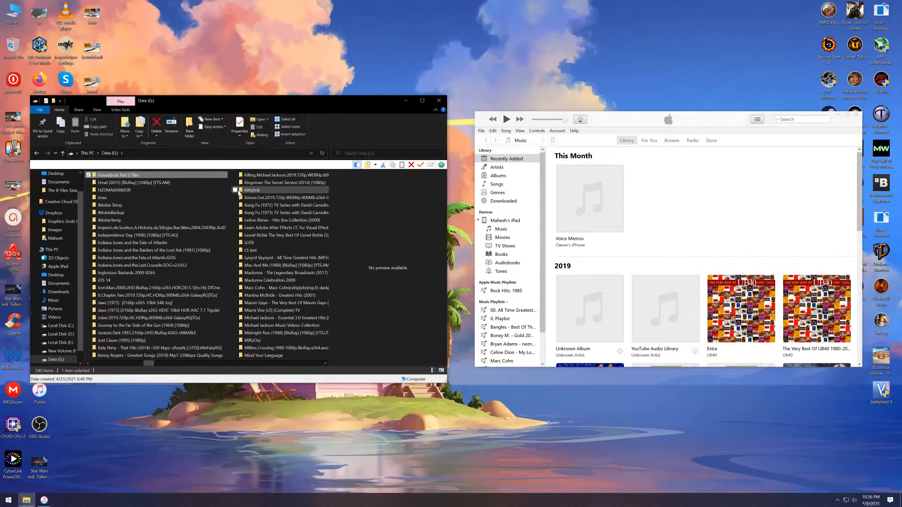
{"action": "mouse_move", "coordinate": [119, 175]}
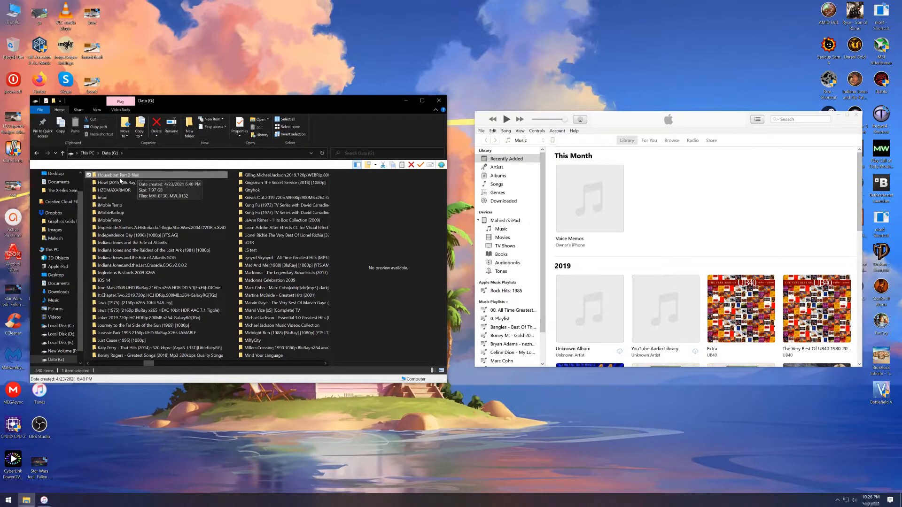
{"action": "mouse_move", "coordinate": [123, 175]}
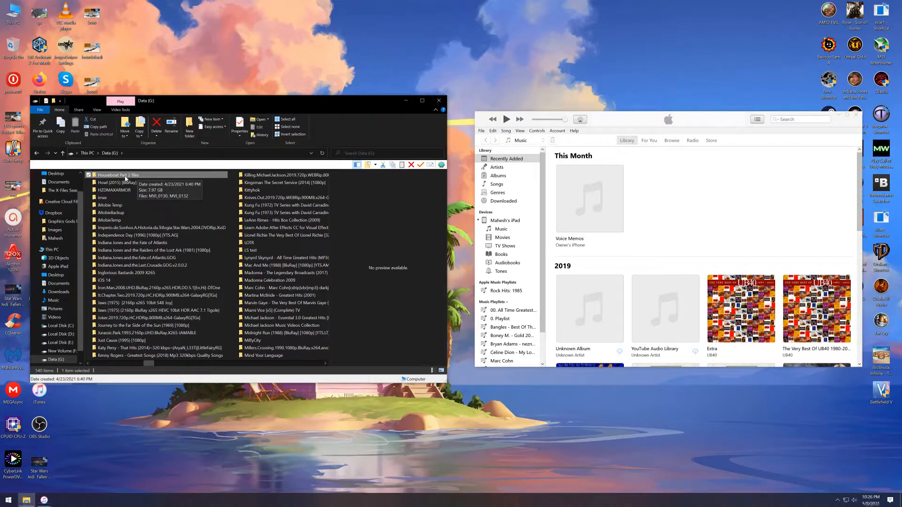
{"action": "double_click", "coordinate": [118, 174]}
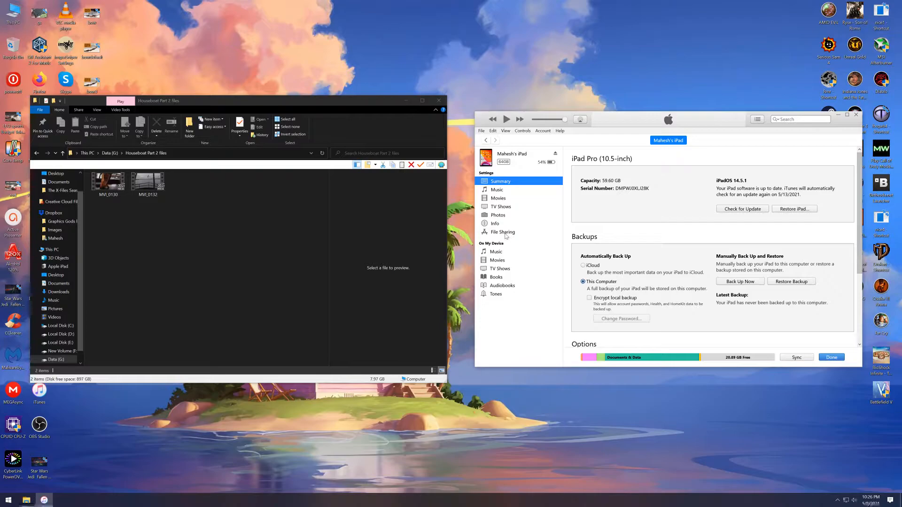
{"action": "left_click", "coordinate": [502, 232]}
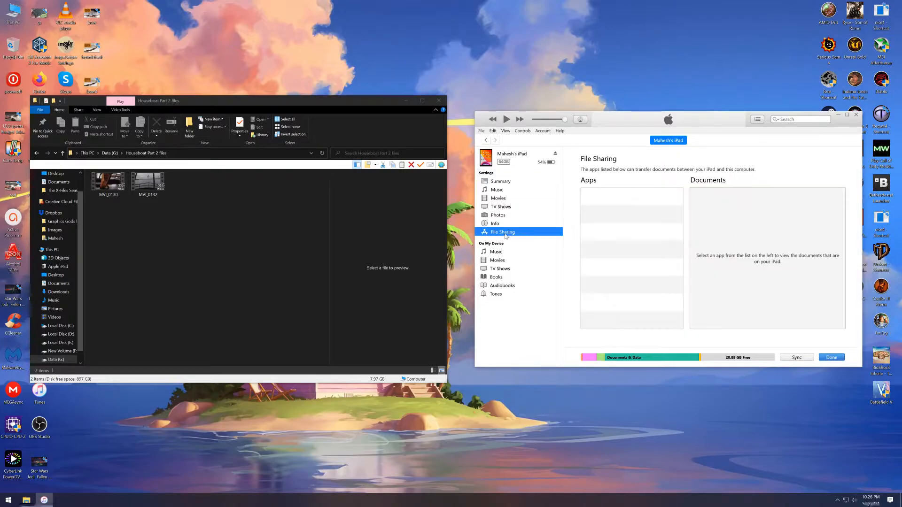
{"action": "left_click", "coordinate": [620, 215]}
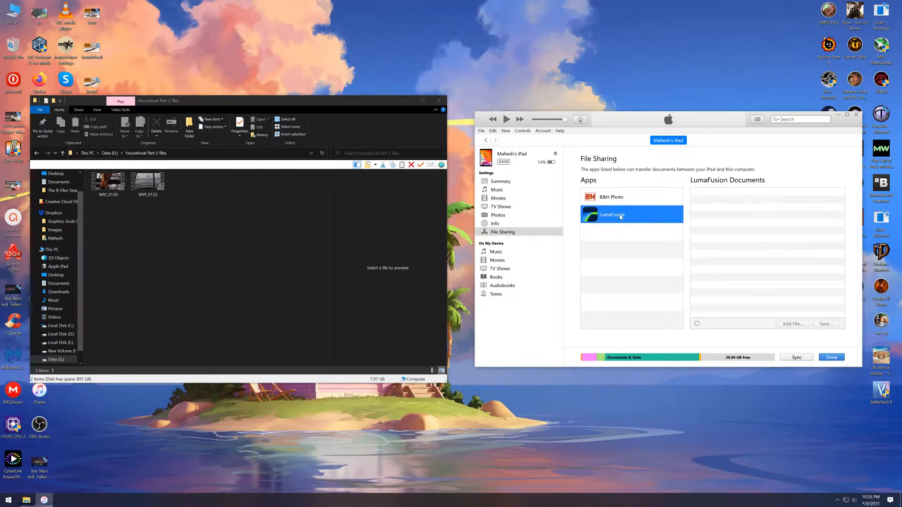
{"action": "left_click", "coordinate": [612, 215]}
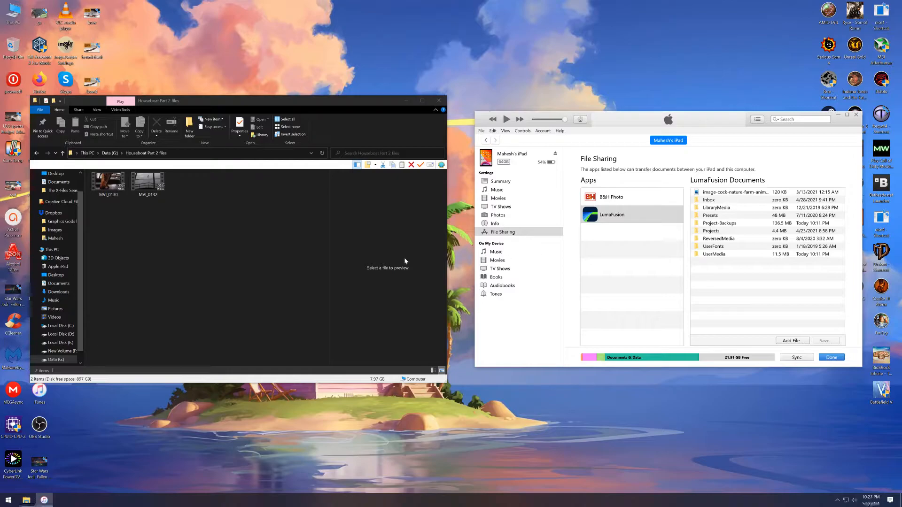
{"action": "mouse_move", "coordinate": [639, 221]}
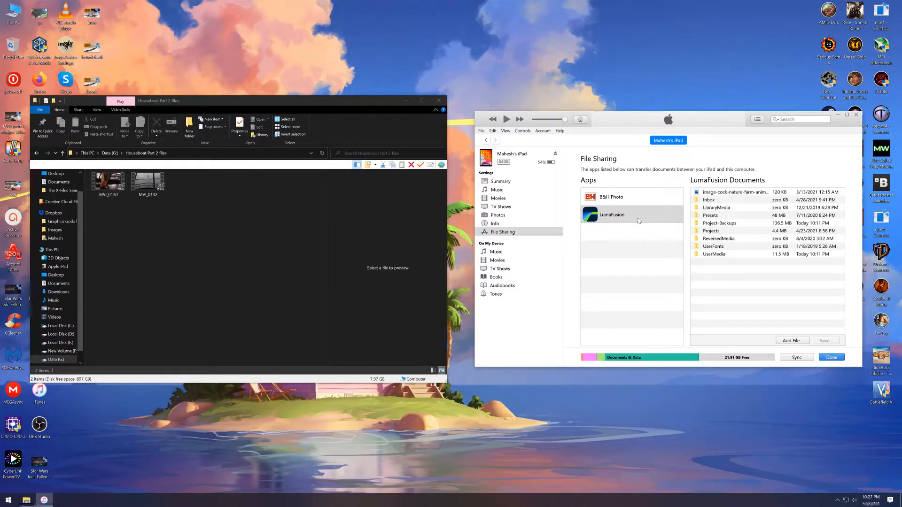
{"action": "left_click", "coordinate": [613, 214]}
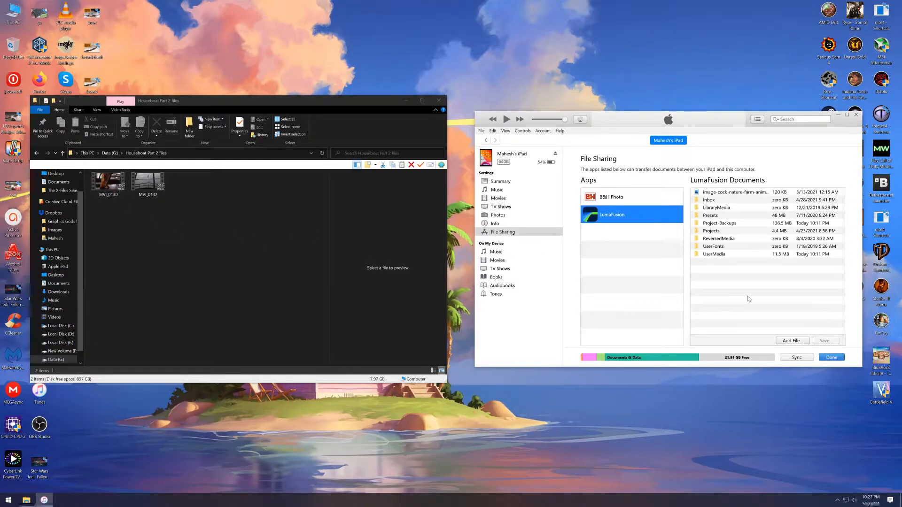
{"action": "left_click", "coordinate": [497, 215]}
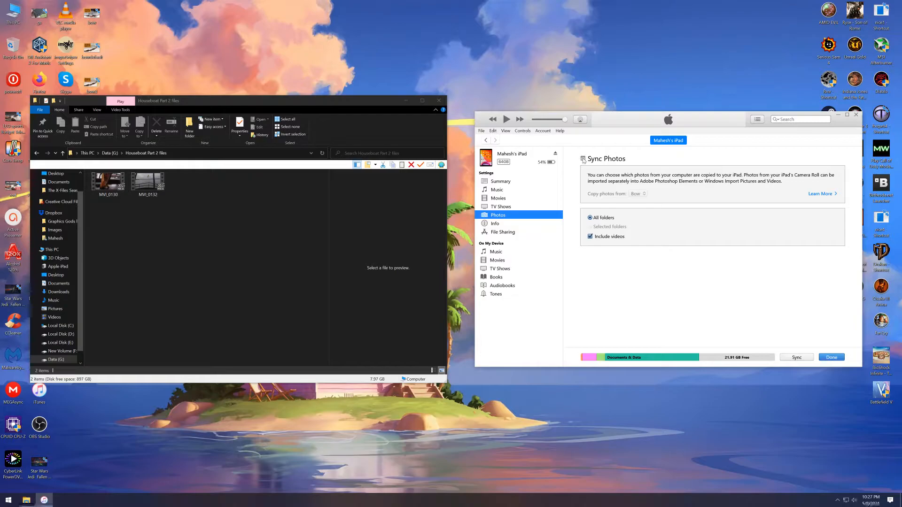
Enable Sync Photos from the Houseboat Part 2 files folder, keep Include videos on, and apply
{"action": "left_click", "coordinate": [638, 194]}
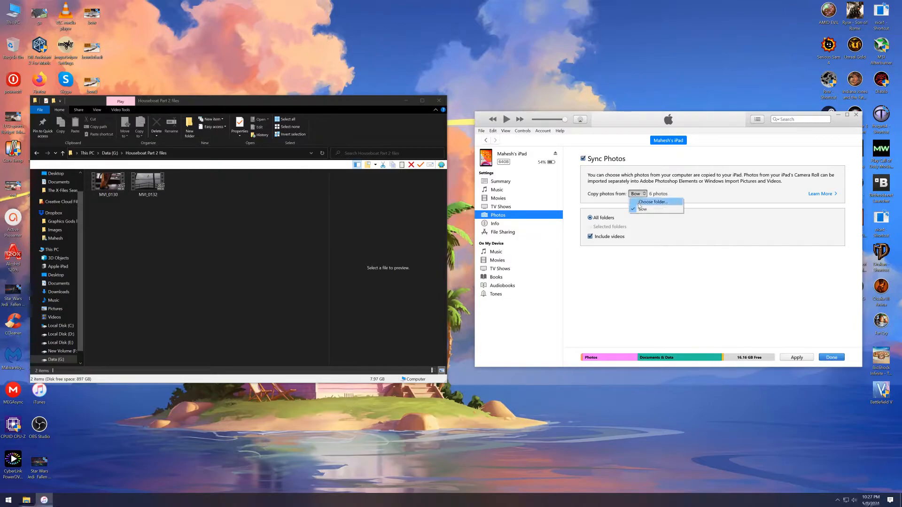
{"action": "left_click", "coordinate": [653, 202]}
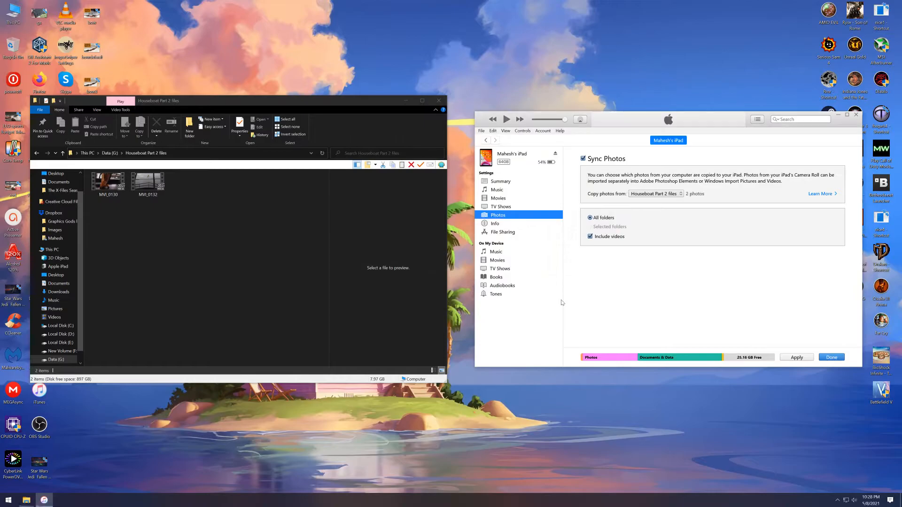
{"action": "left_click", "coordinate": [590, 236]}
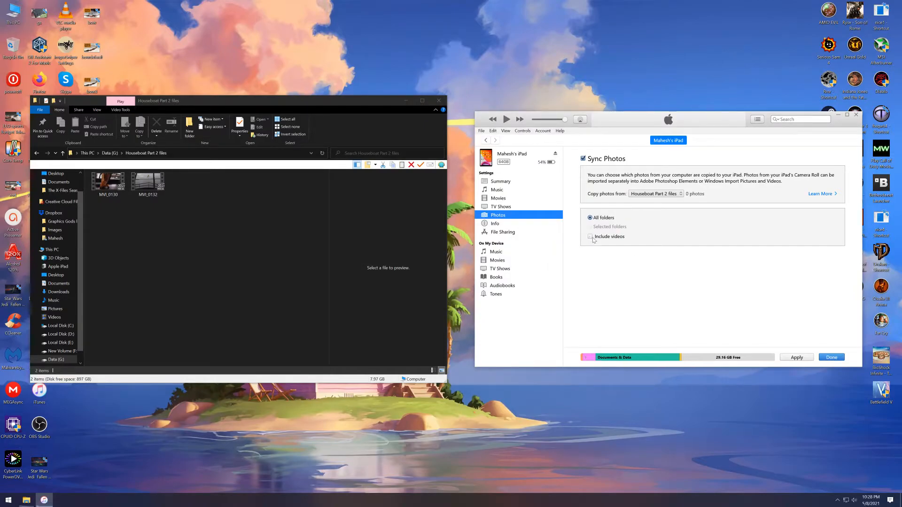
{"action": "left_click", "coordinate": [590, 237]}
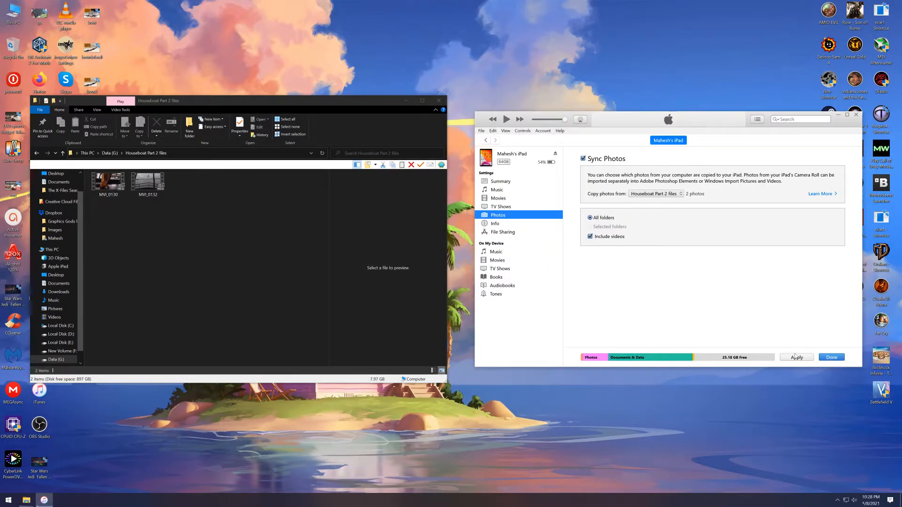
{"action": "left_click", "coordinate": [796, 357]}
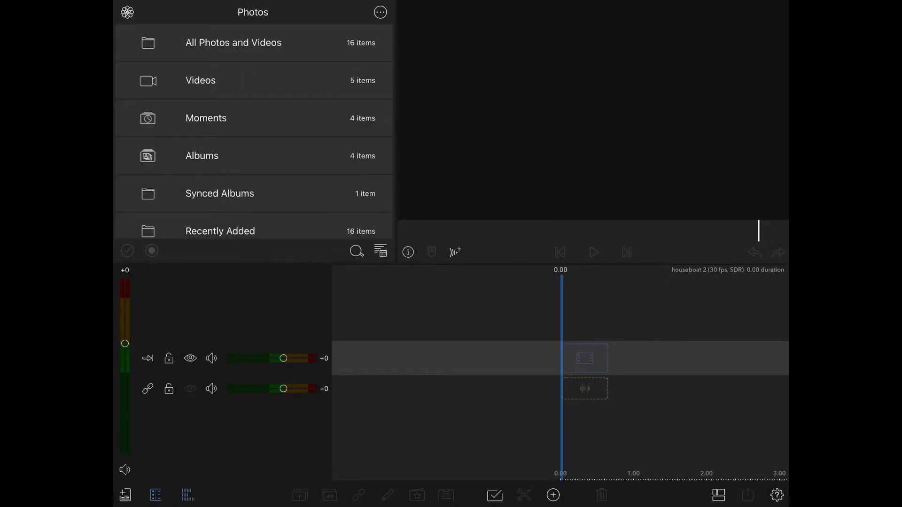
{"action": "scroll", "scroll_direction": "down", "scroll_amount": 3}
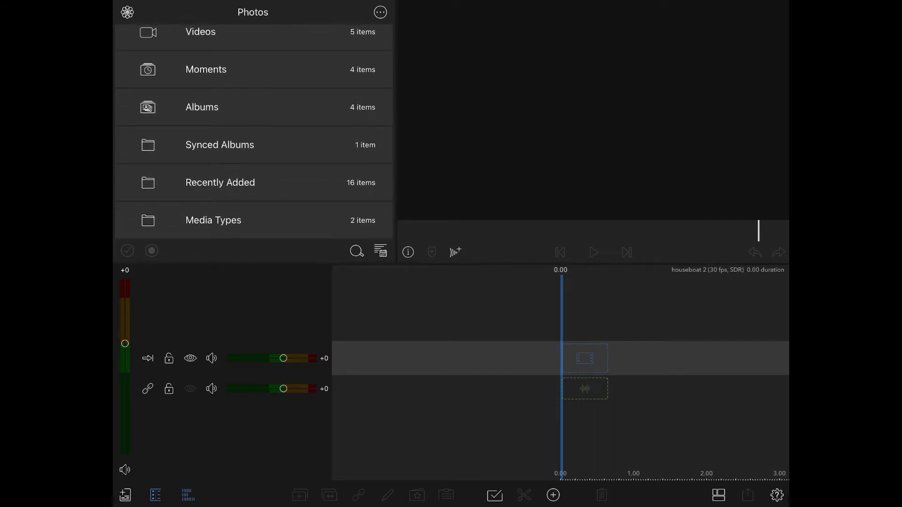
{"action": "left_click", "coordinate": [220, 145]}
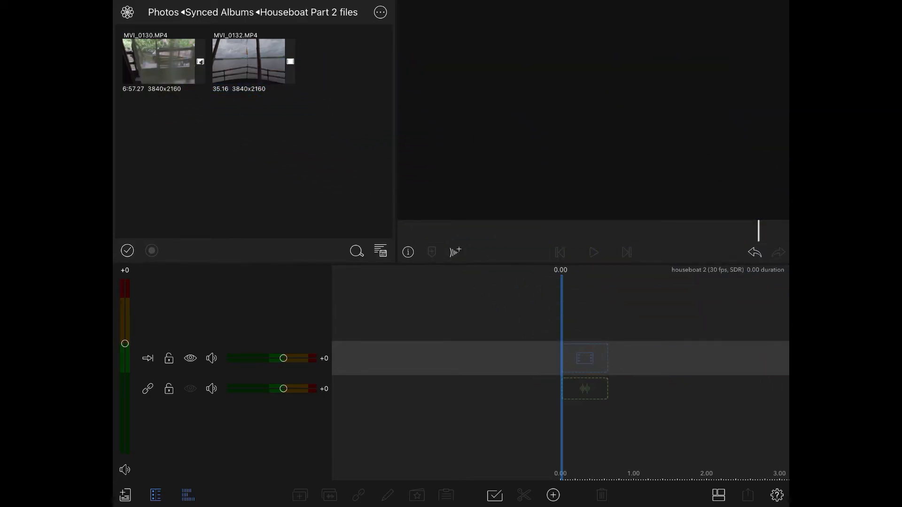
{"action": "left_click", "coordinate": [161, 12]}
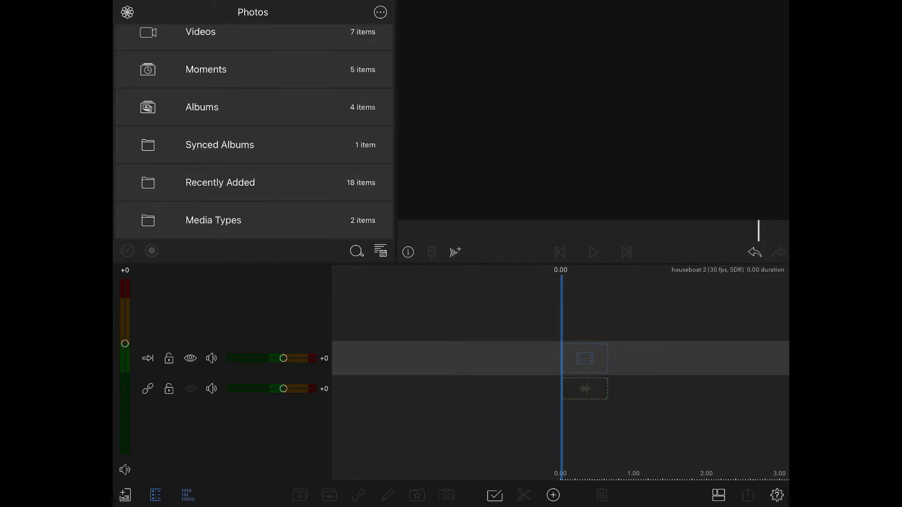
Import MVI_0130 and MVI_0132 from the LumaFusion Files folder, then return Home
{"action": "left_click", "coordinate": [380, 12]}
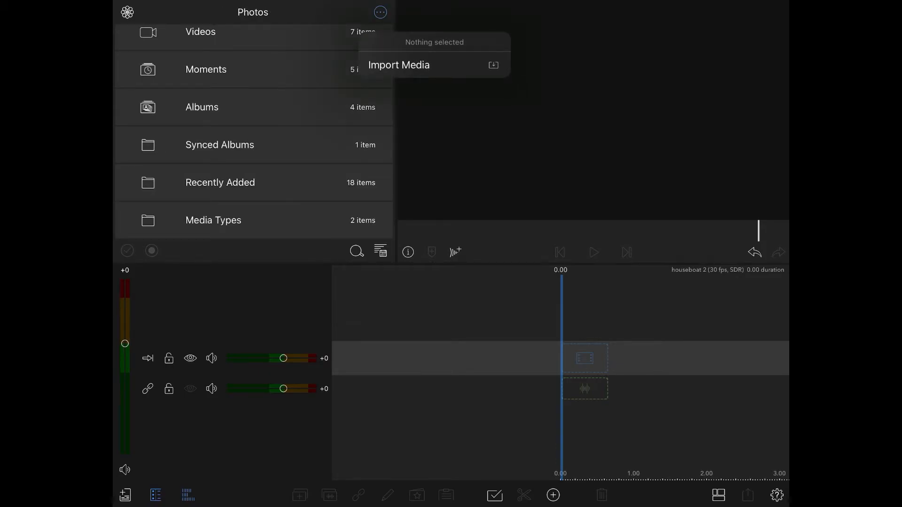
{"action": "left_click", "coordinate": [398, 65]}
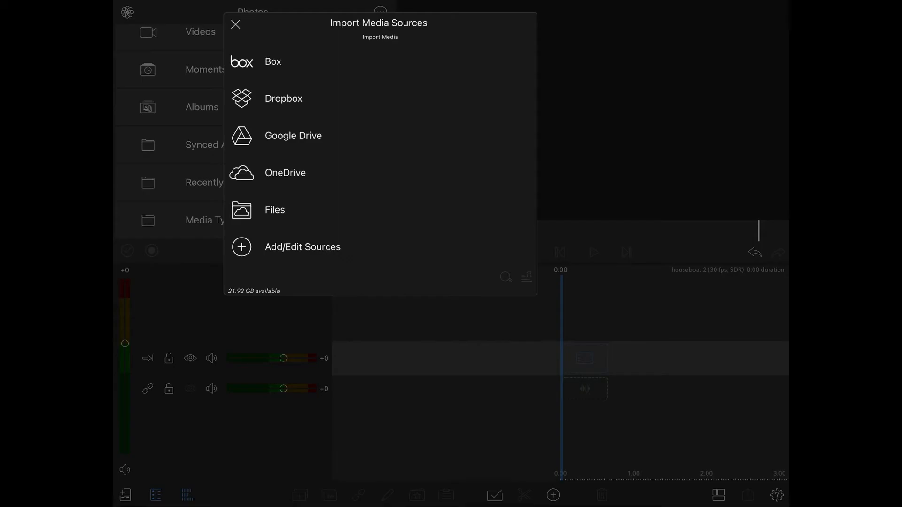
{"action": "left_click", "coordinate": [275, 210]}
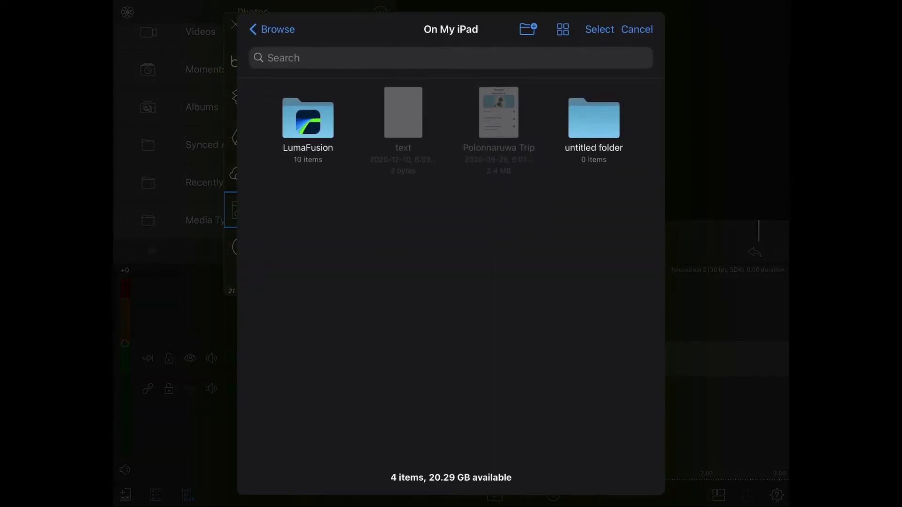
{"action": "double_click", "coordinate": [308, 119]}
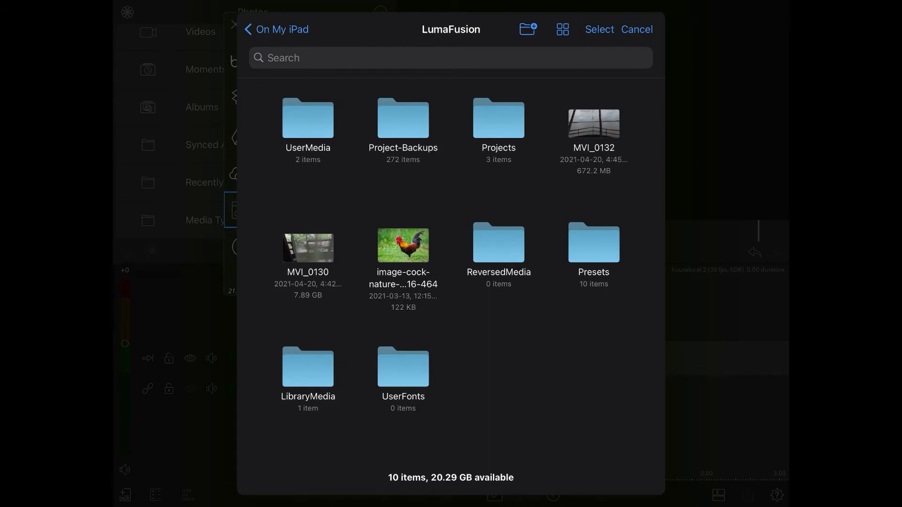
{"action": "left_click", "coordinate": [600, 30]}
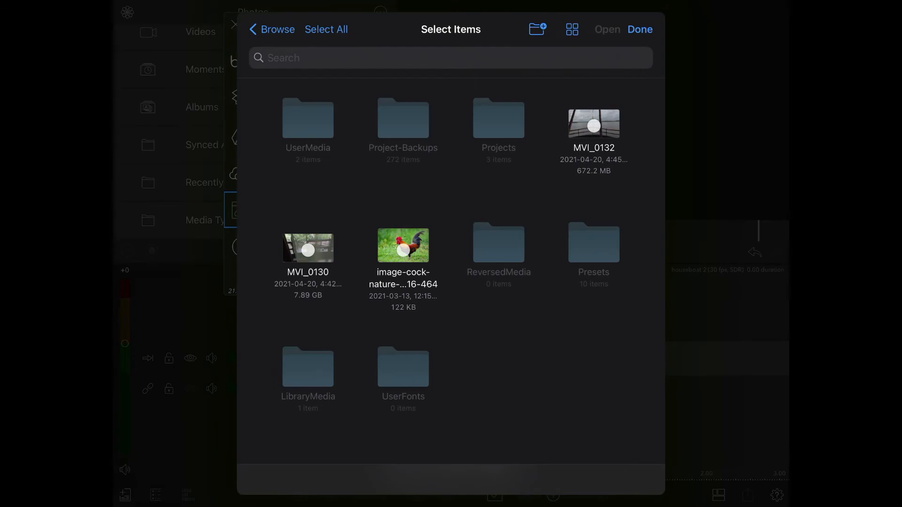
{"action": "left_click", "coordinate": [308, 250]}
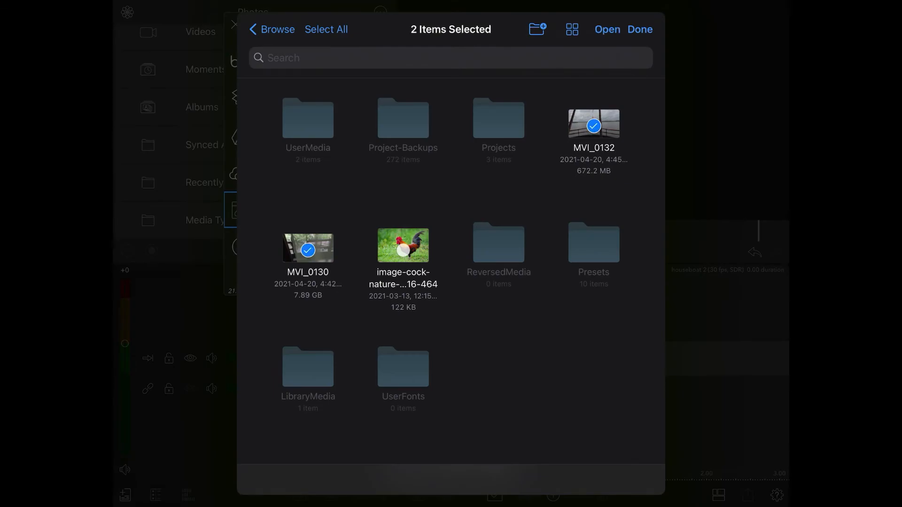
{"action": "left_click", "coordinate": [607, 29]}
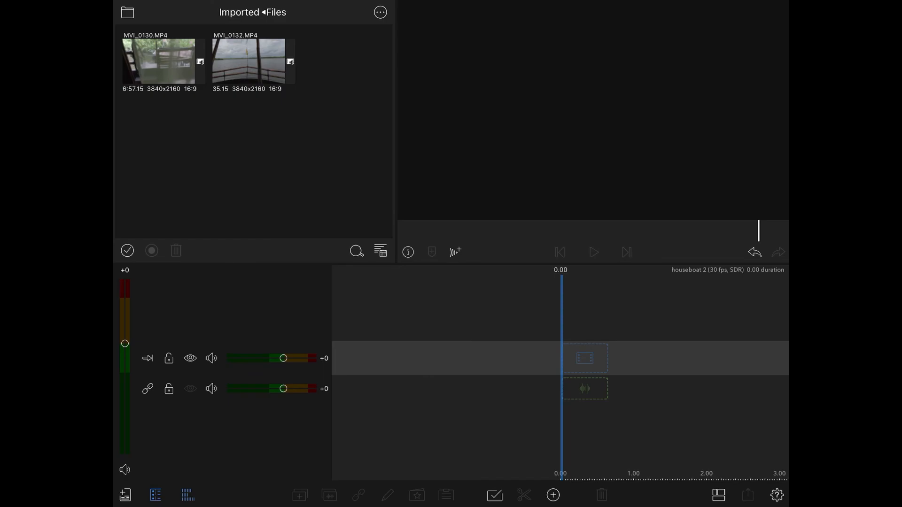
{"action": "key", "text": "home"}
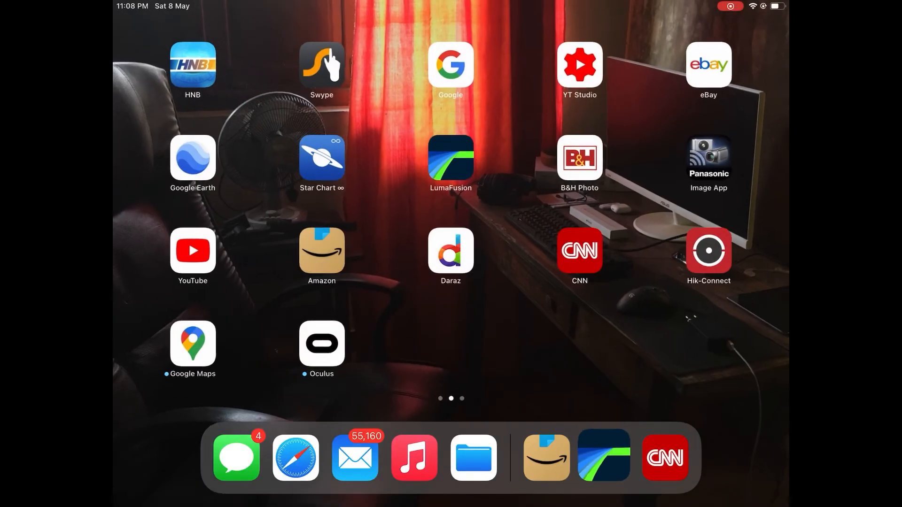